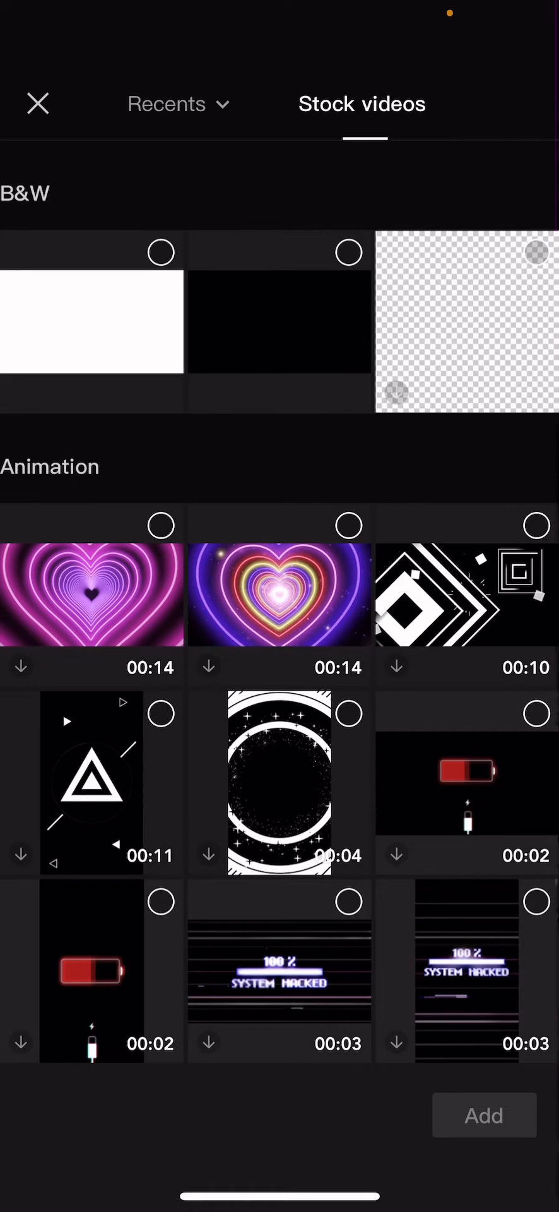
# Step: Add the plain white stock clip to the project as the background
pyautogui.click(161, 253)
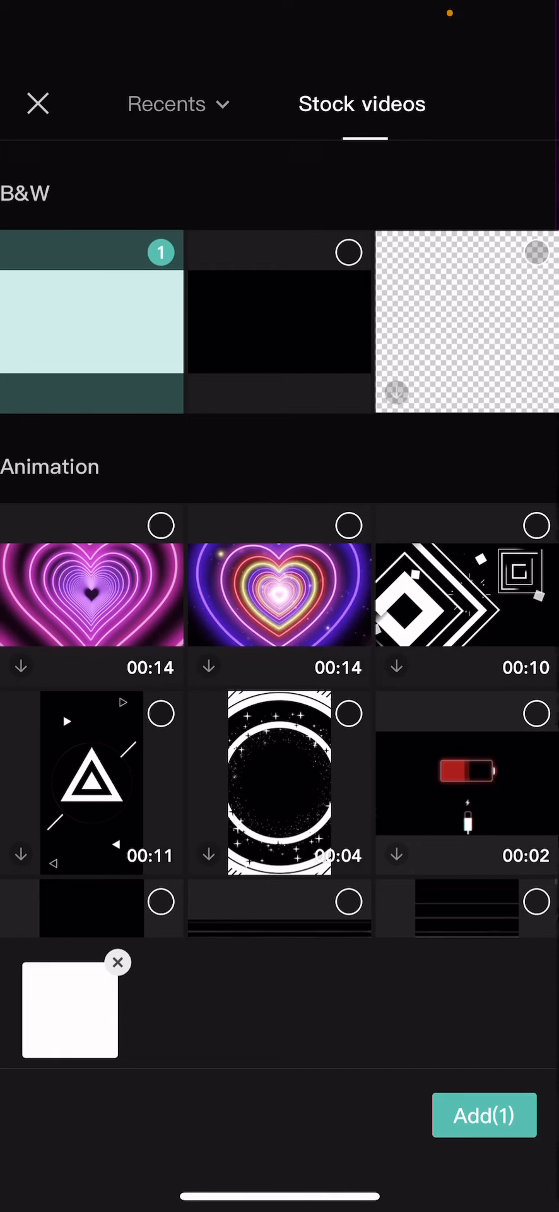
pyautogui.click(485, 1115)
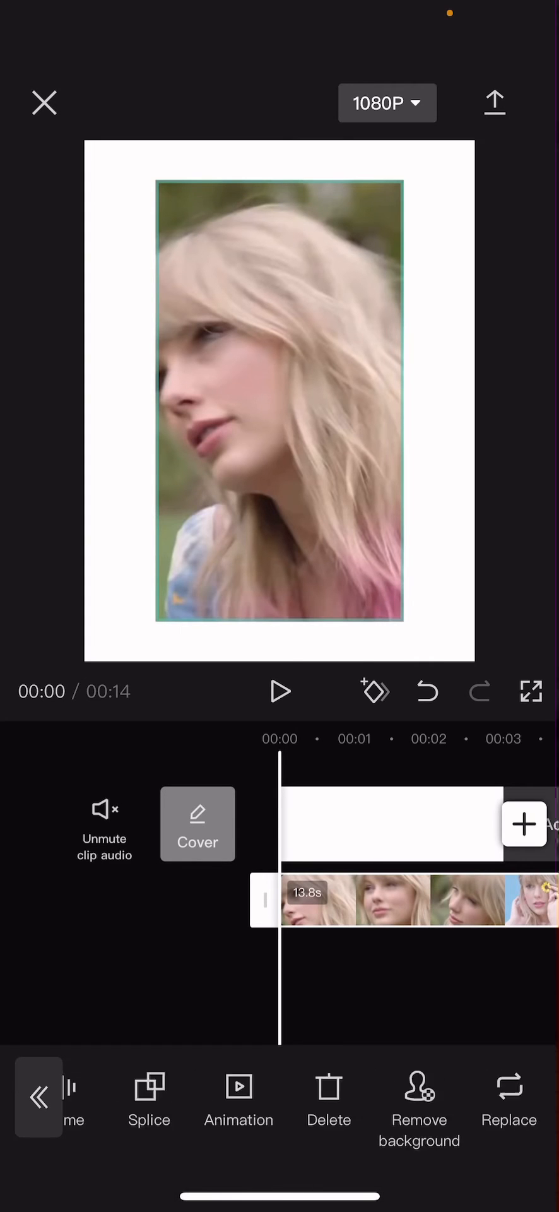
# Step: Crop the overlay clip to a near-square so it sits like a polaroid photo in the white frame
pyautogui.hscroll(-3)
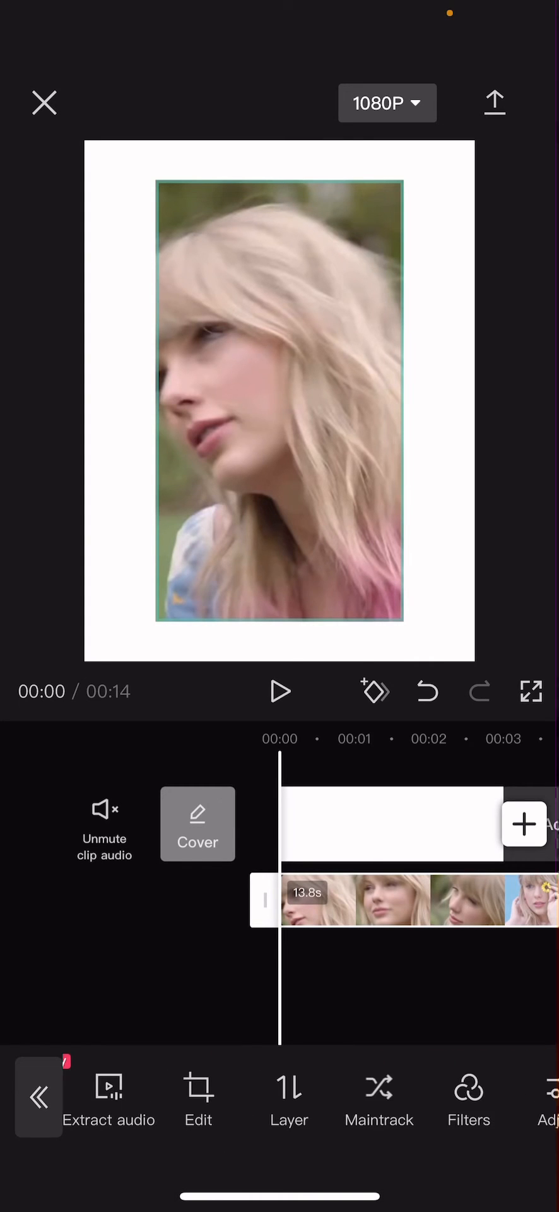
pyautogui.click(198, 1097)
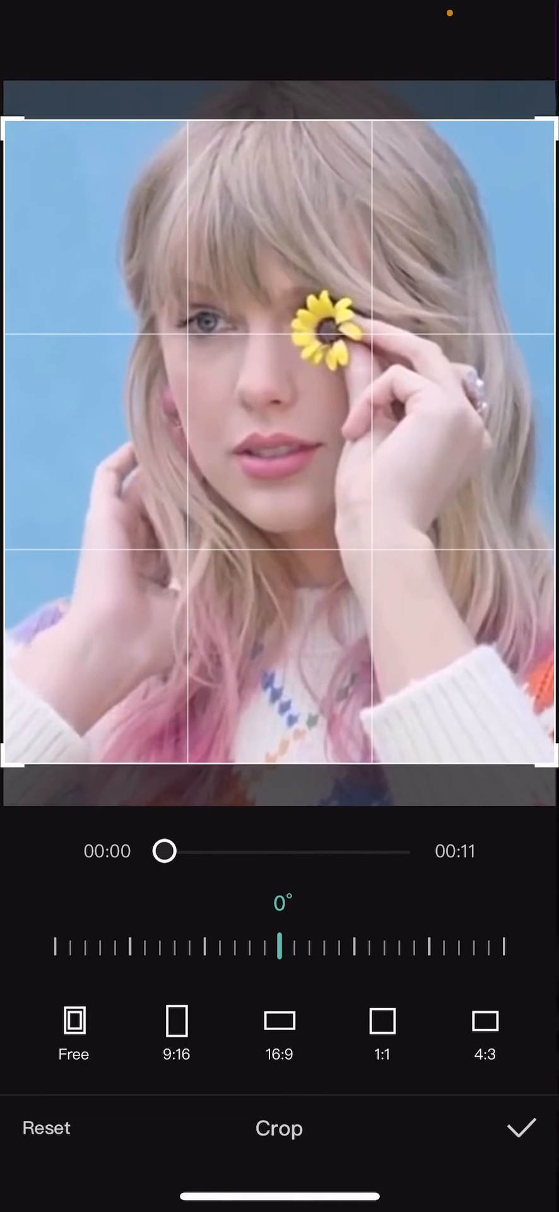
pyautogui.click(521, 1128)
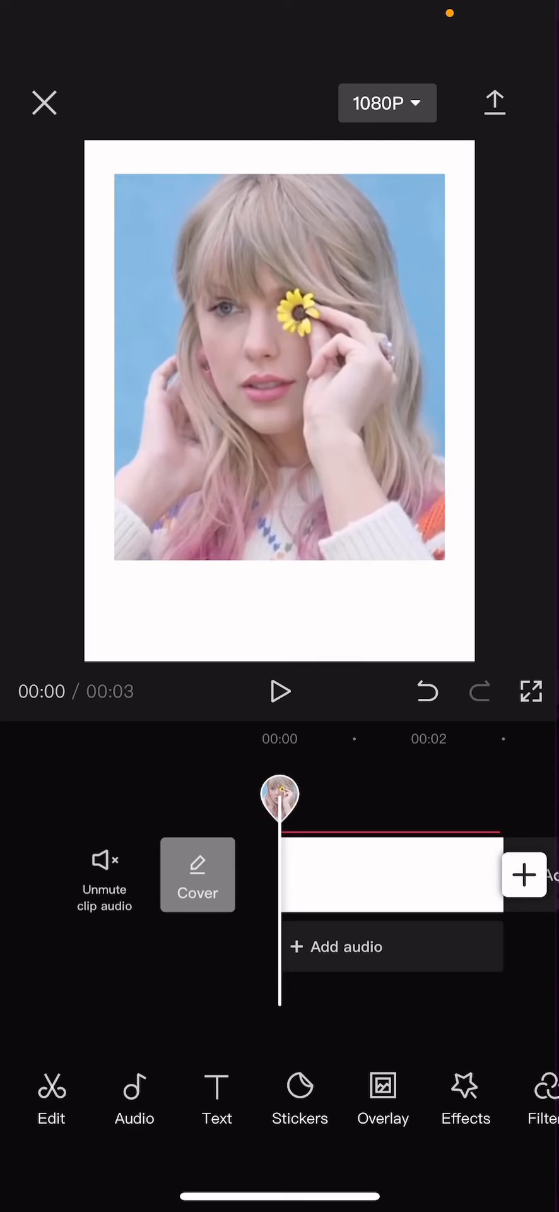
# Step: Style the 'taylor swift' caption with a handwritten font and turquoise colour
pyautogui.click(299, 1097)
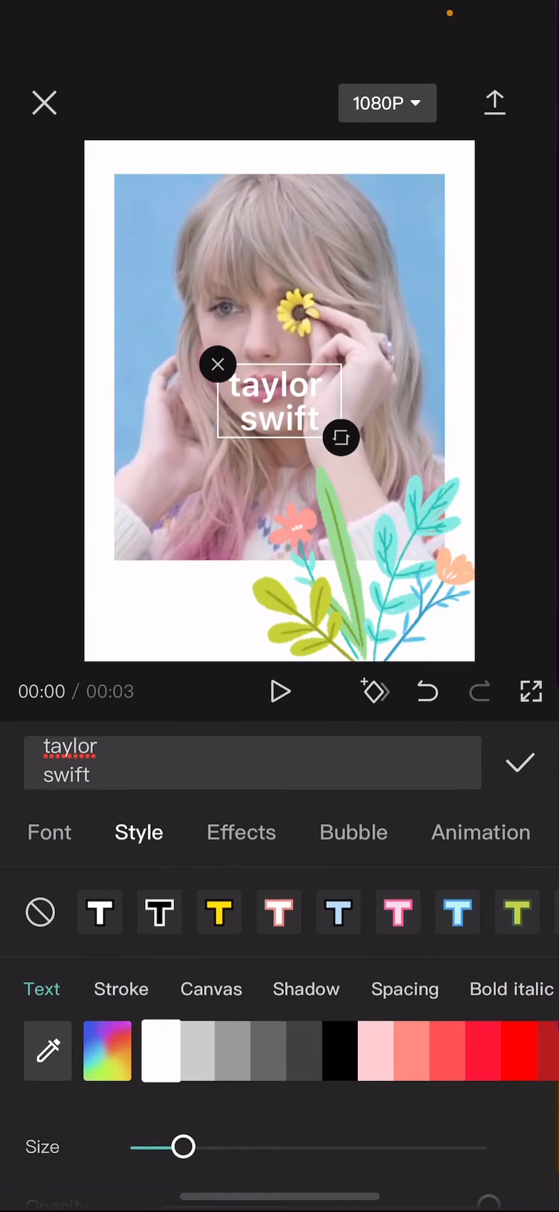
pyautogui.click(50, 832)
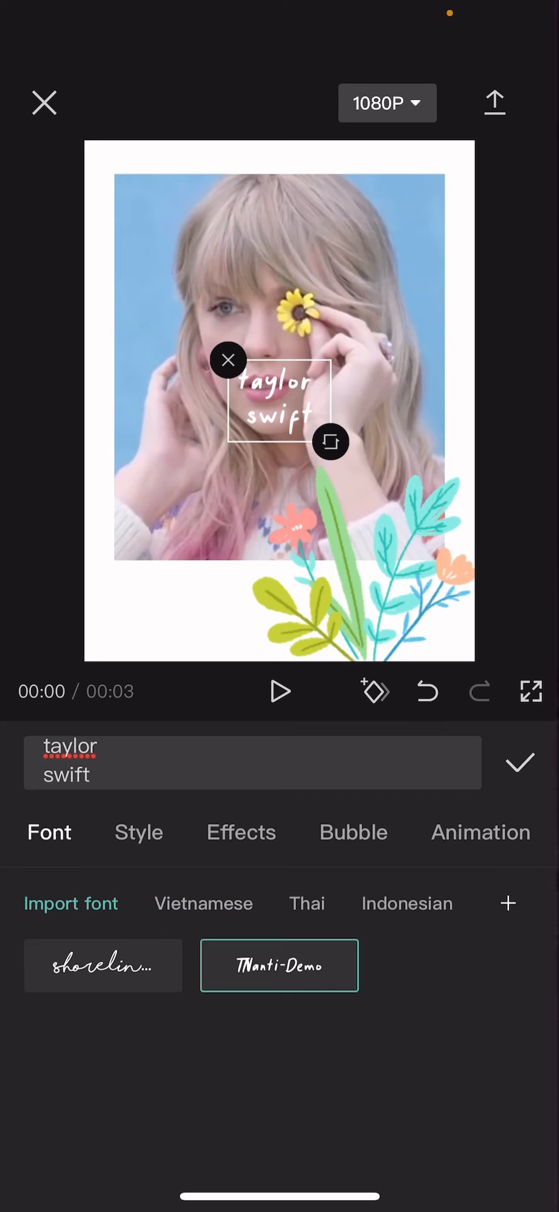
pyautogui.click(139, 832)
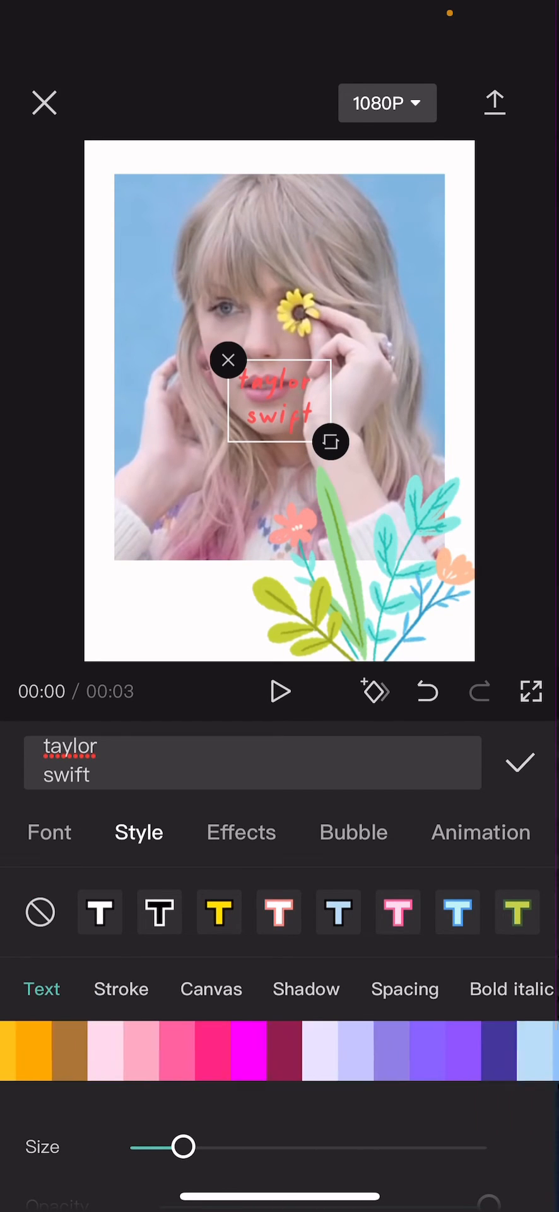
pyautogui.click(399, 1049)
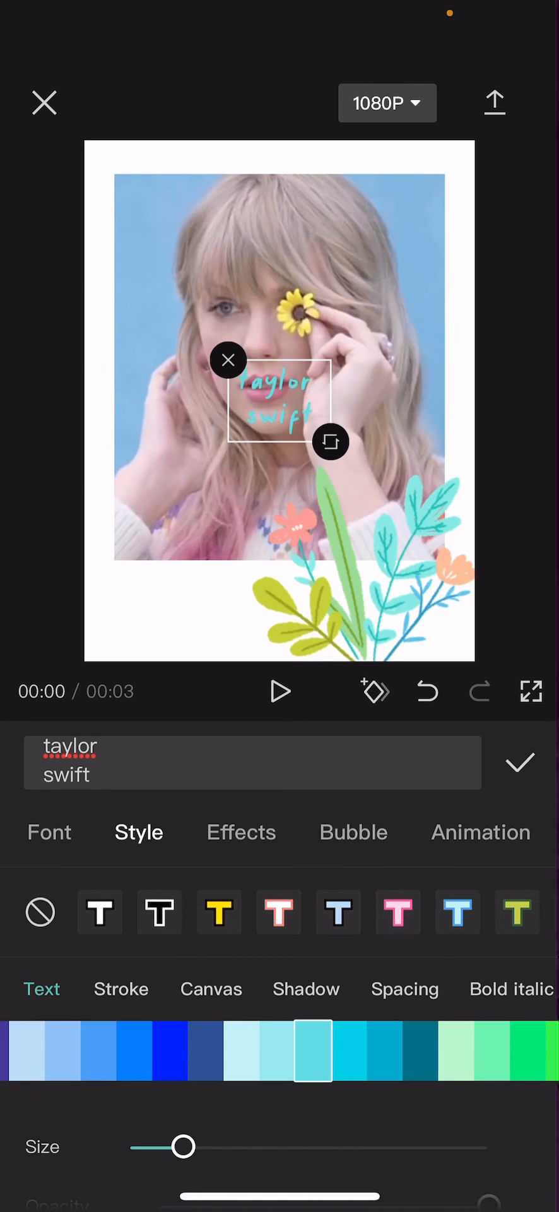
# Step: Review the text animation options, confirm the caption and preview the video
pyautogui.click(480, 832)
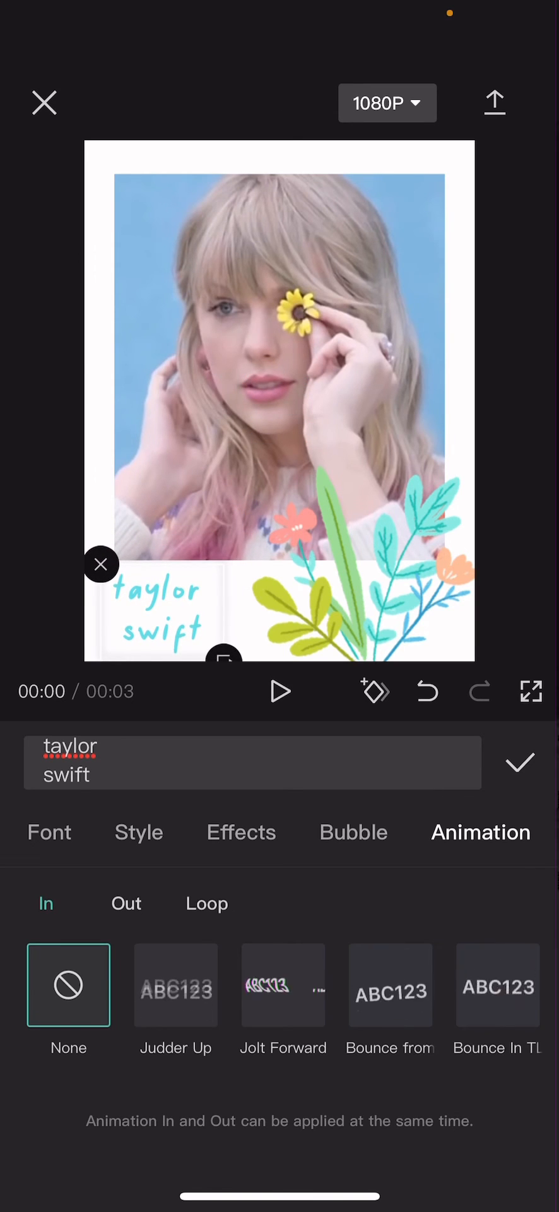
pyautogui.click(520, 762)
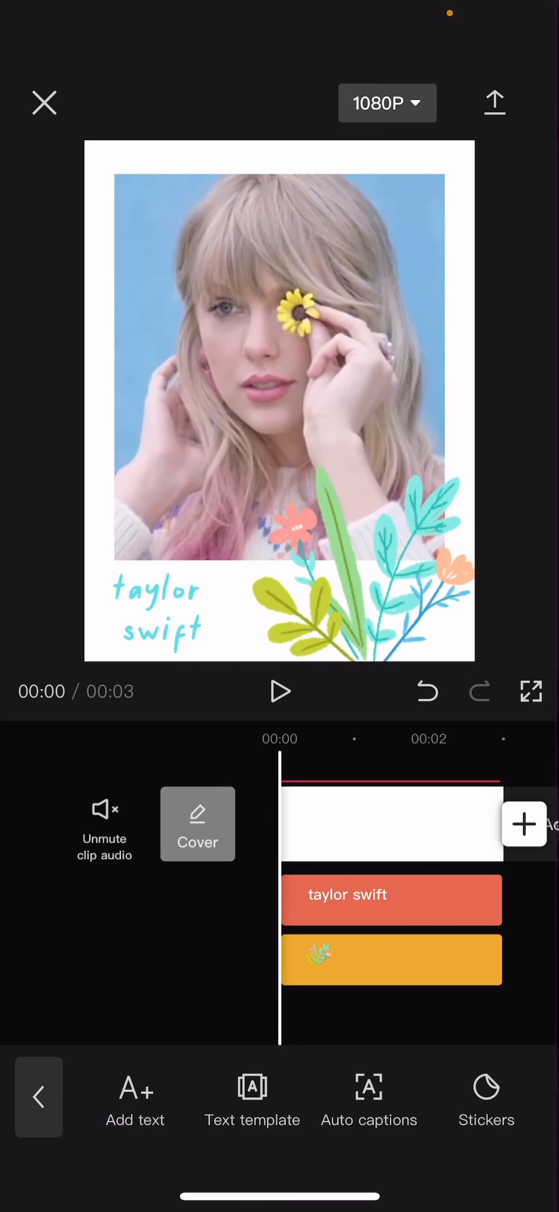
pyautogui.click(280, 690)
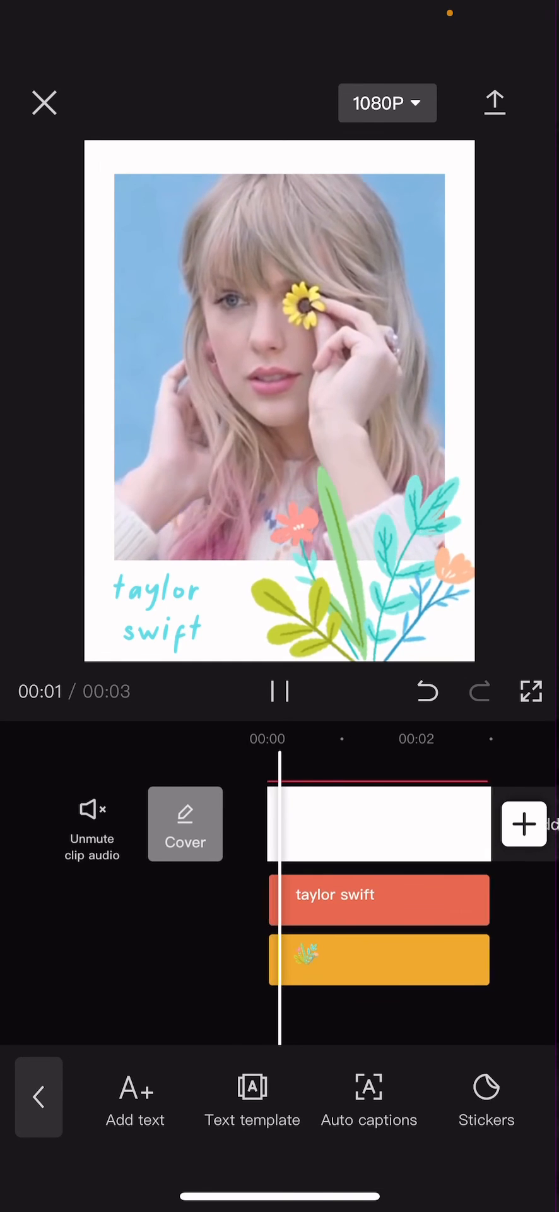